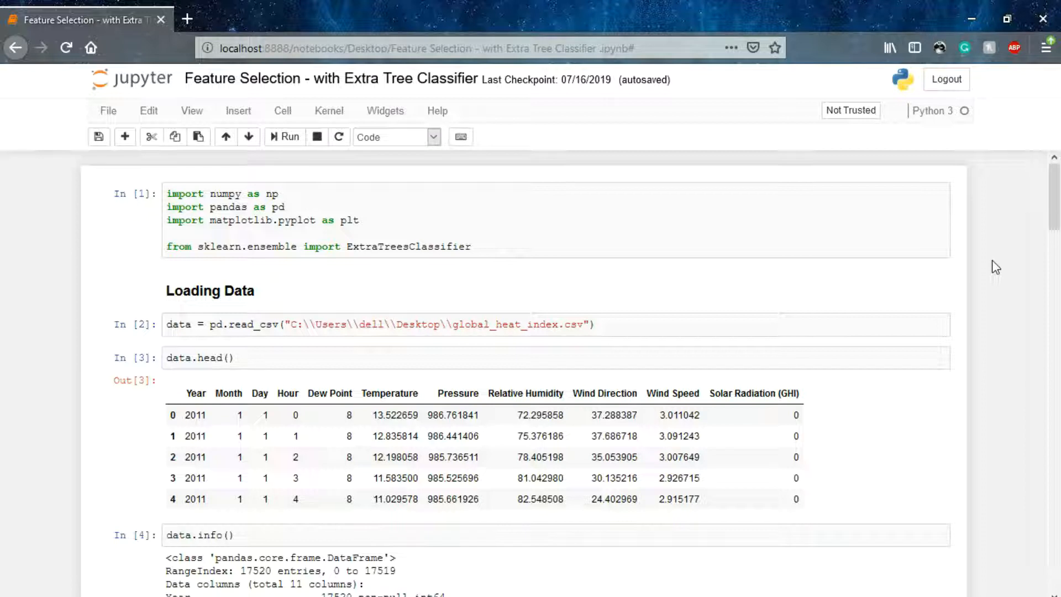
Rerun the loading, cleaning and scaling cells down to the empty ExtraTreesClassifier cell
left_click(526, 216)
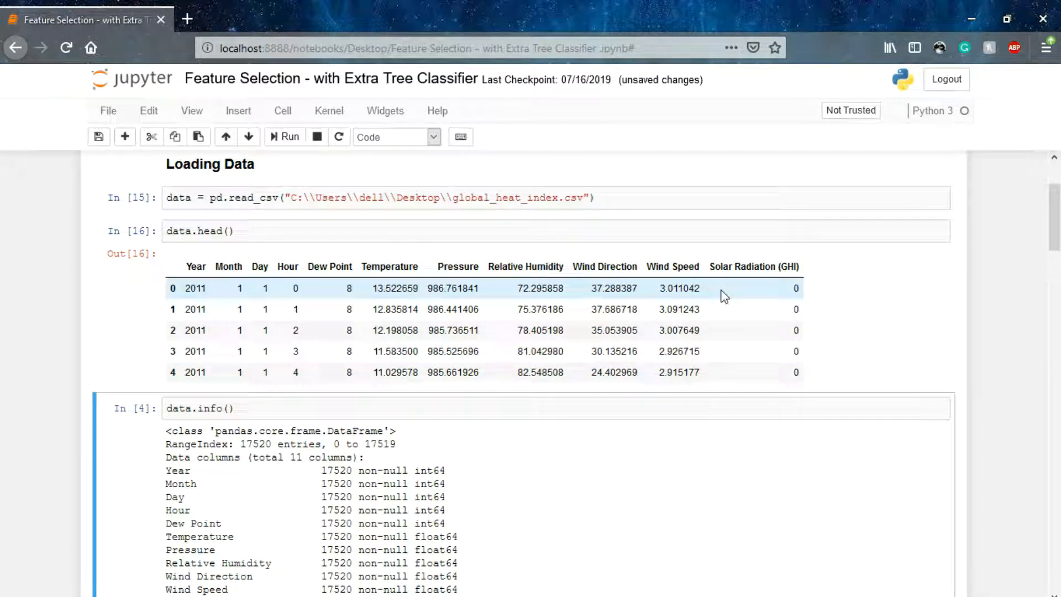
scroll("down", 3)
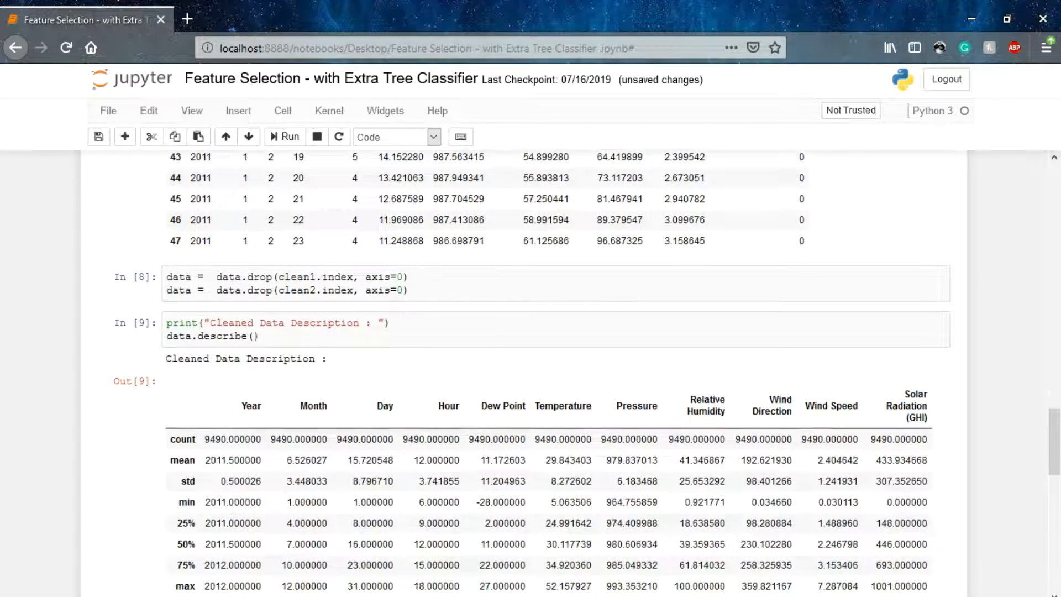
scroll("down", 3)
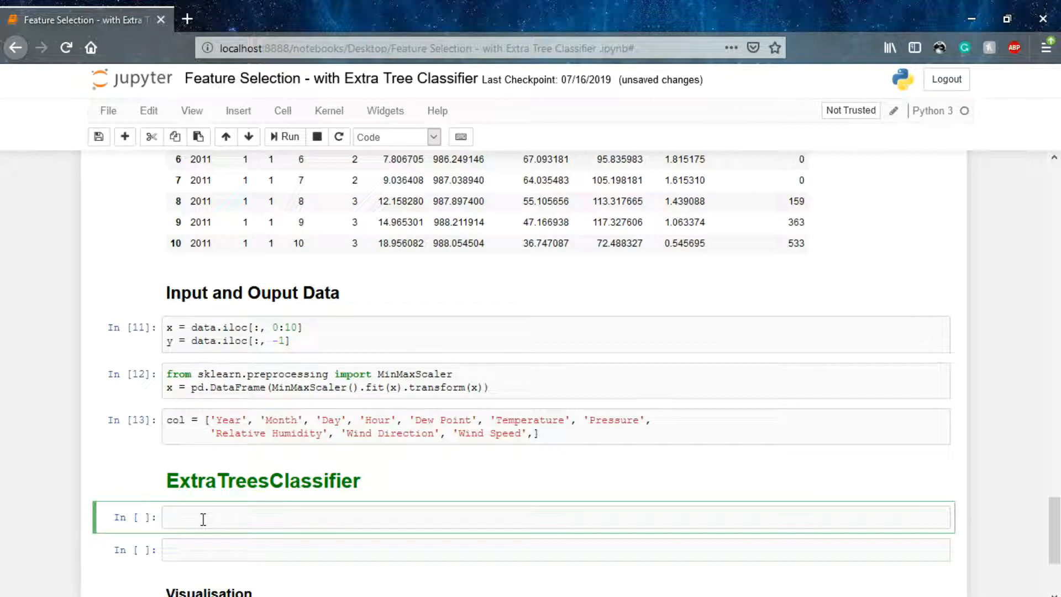
Create the model with model = ExtraTreesClassifier()
type("model =")
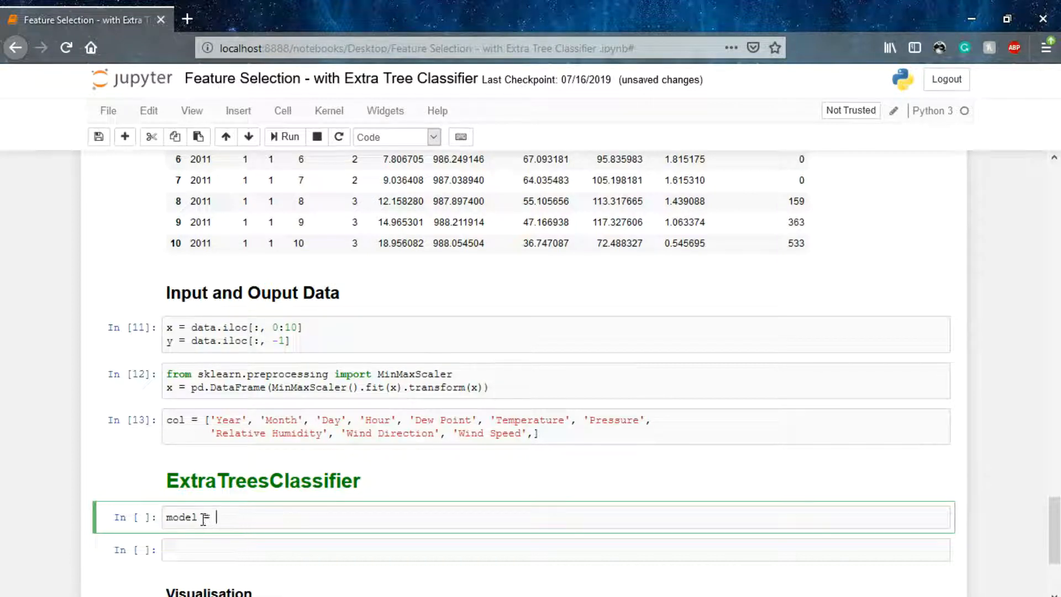
type("ExtraTree")
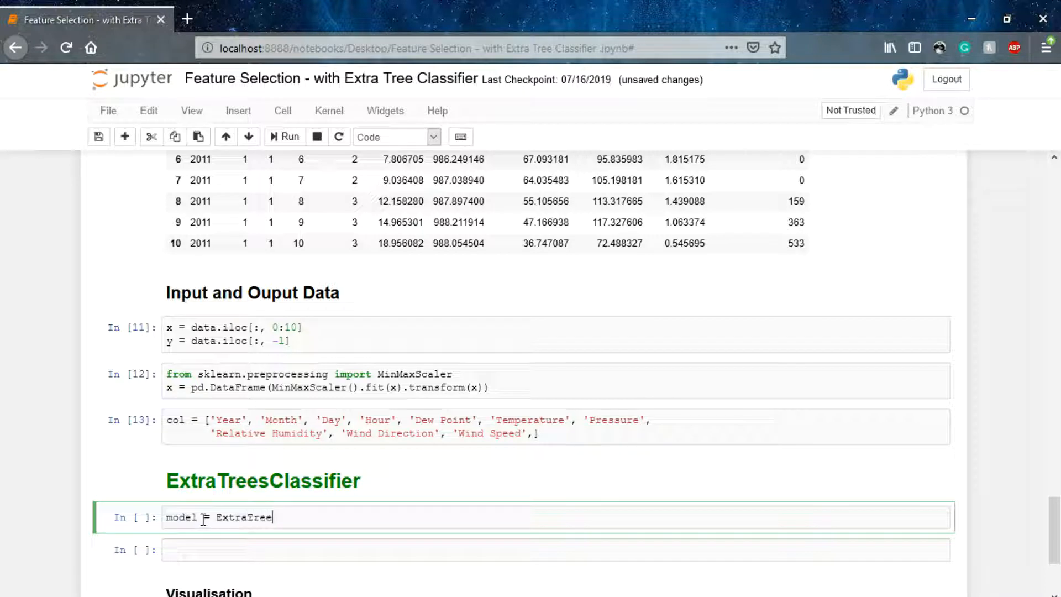
type("Classi")
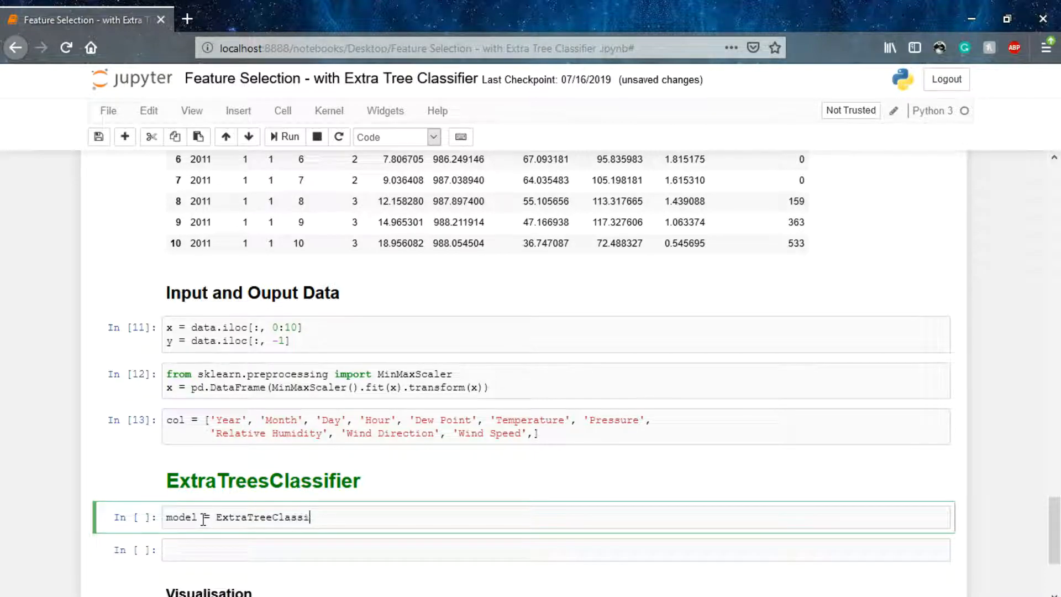
type("fer")
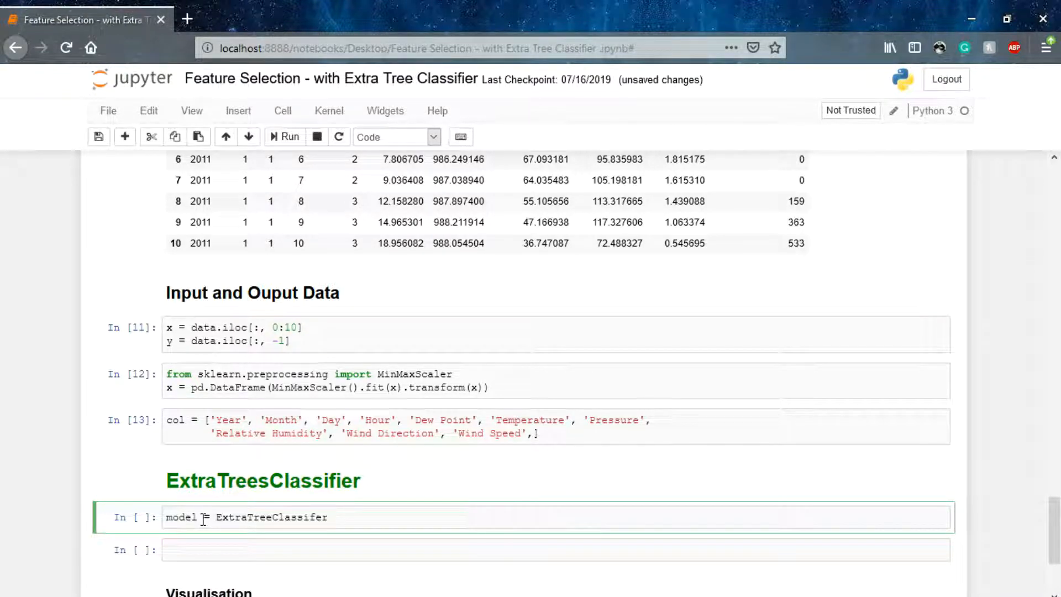
type("()")
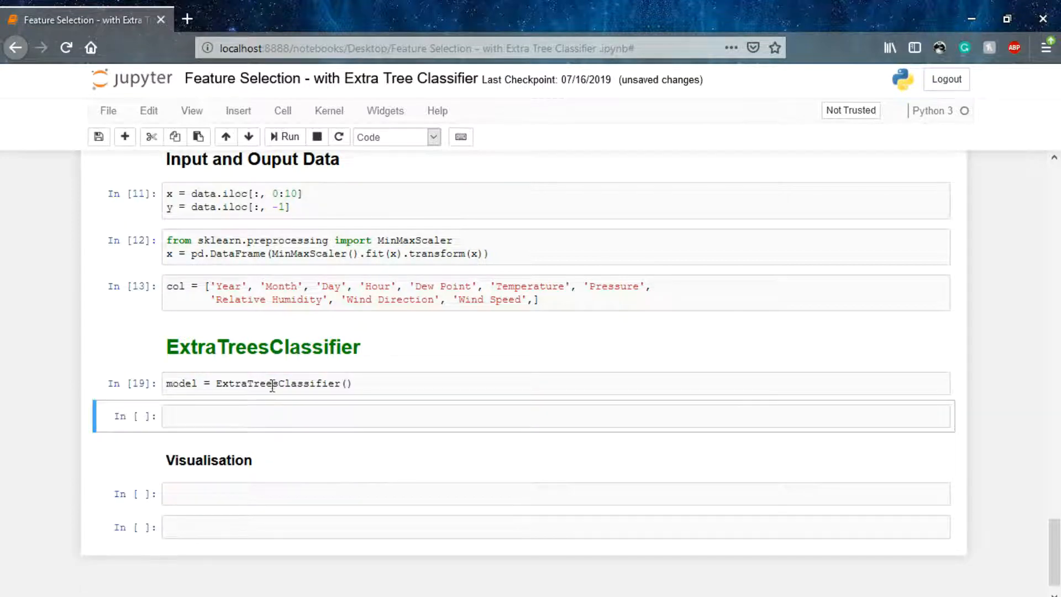
mouse_move(266, 396)
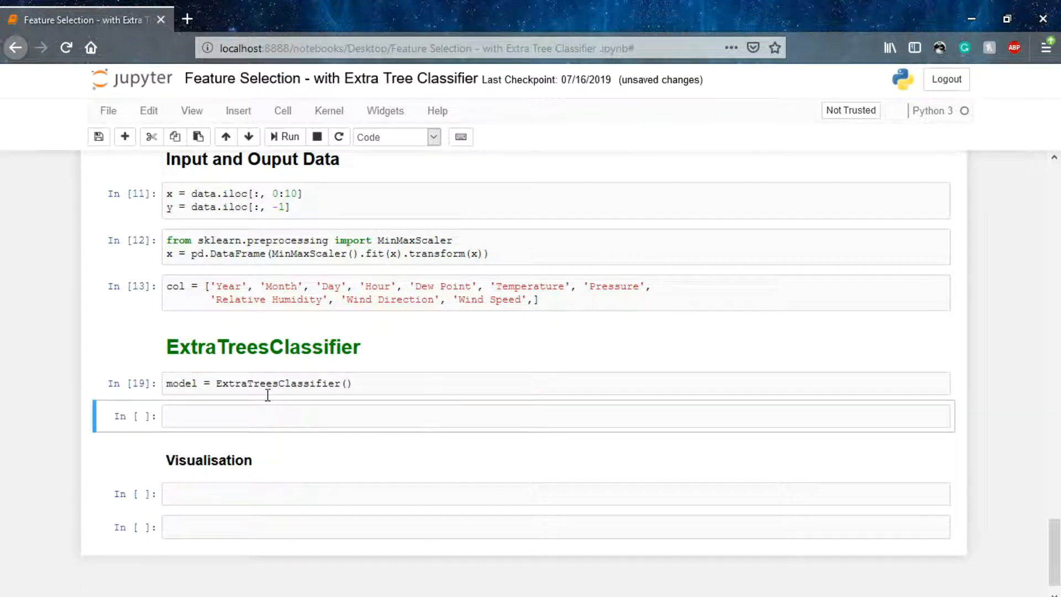
Fit the model with model.fit(x , y), showing its parameter summary
type("mo")
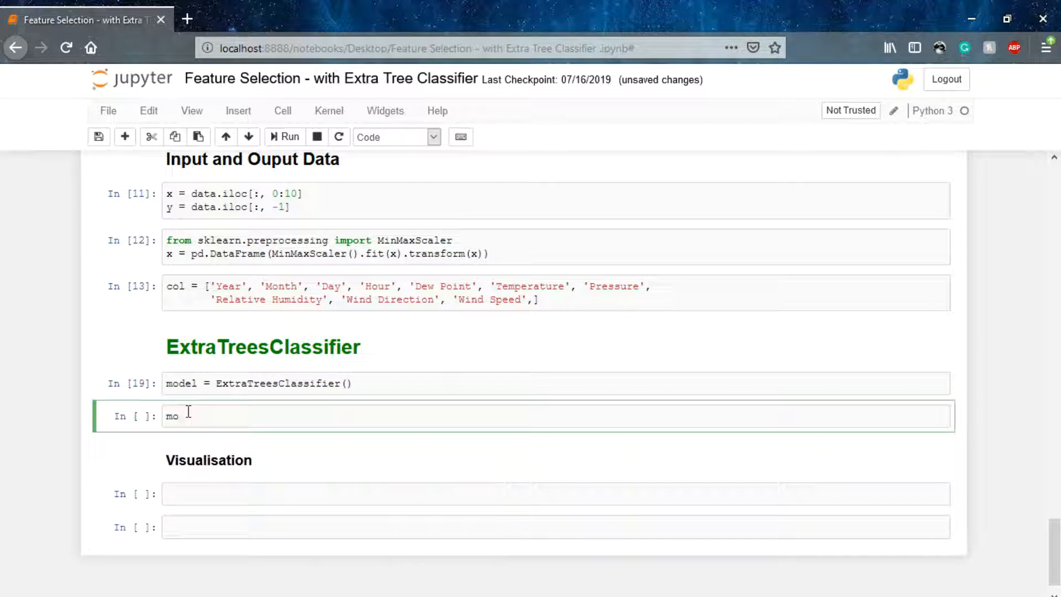
type("del")
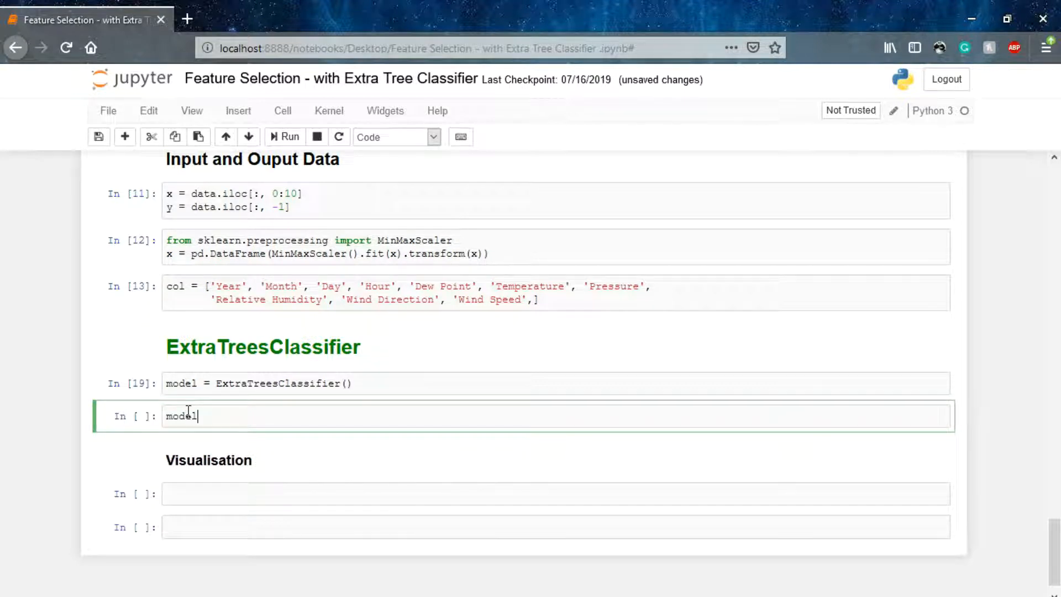
type(".fit(x , y")
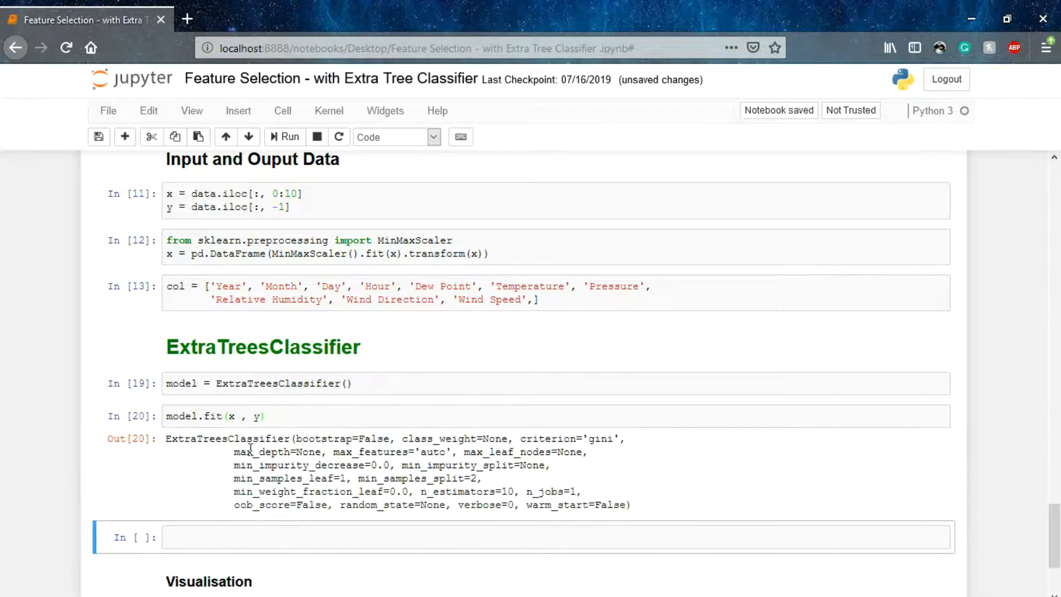
Store imp = pd.Series(model.feature_importances_, index = col) and display it, Temperature highest
type("f")
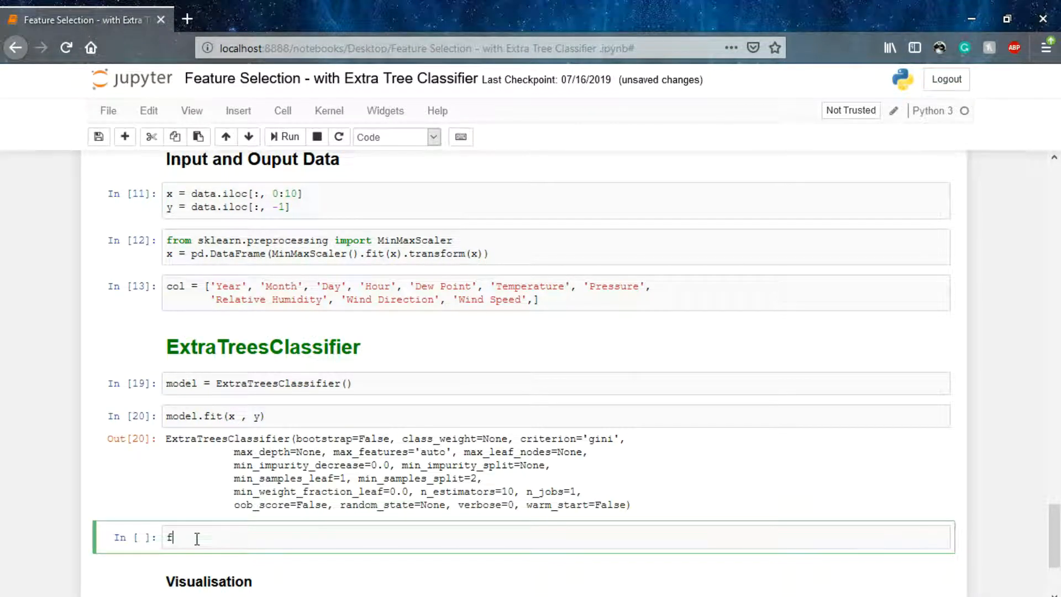
type("eatures")
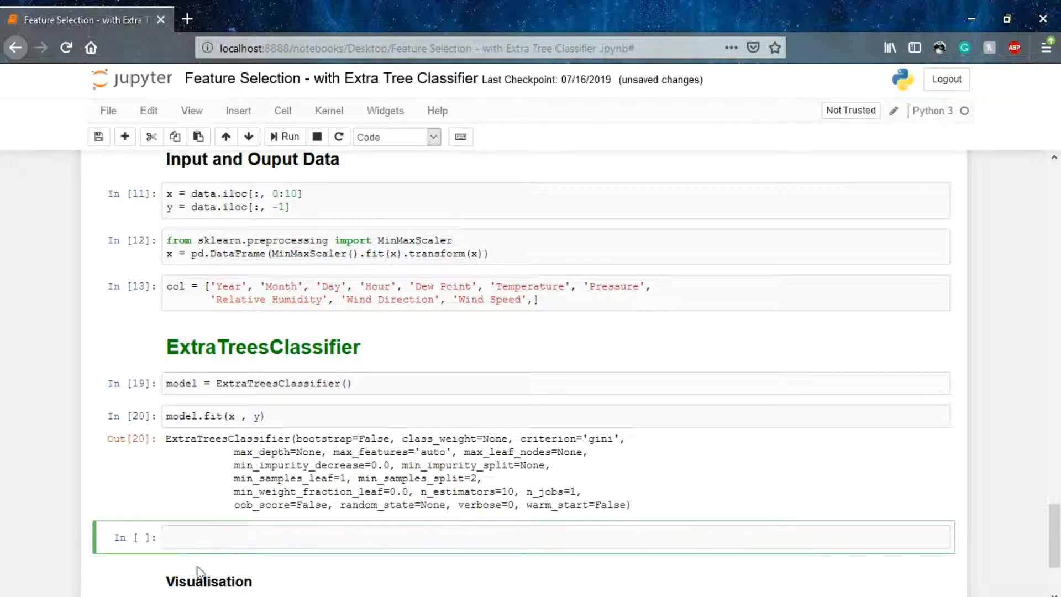
type("imp =")
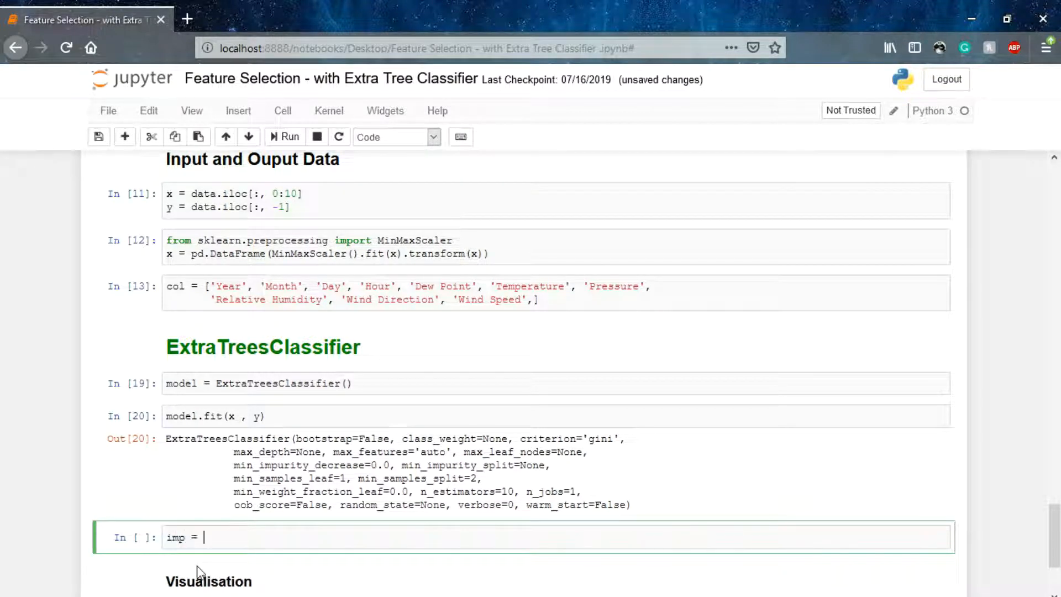
type("pd")
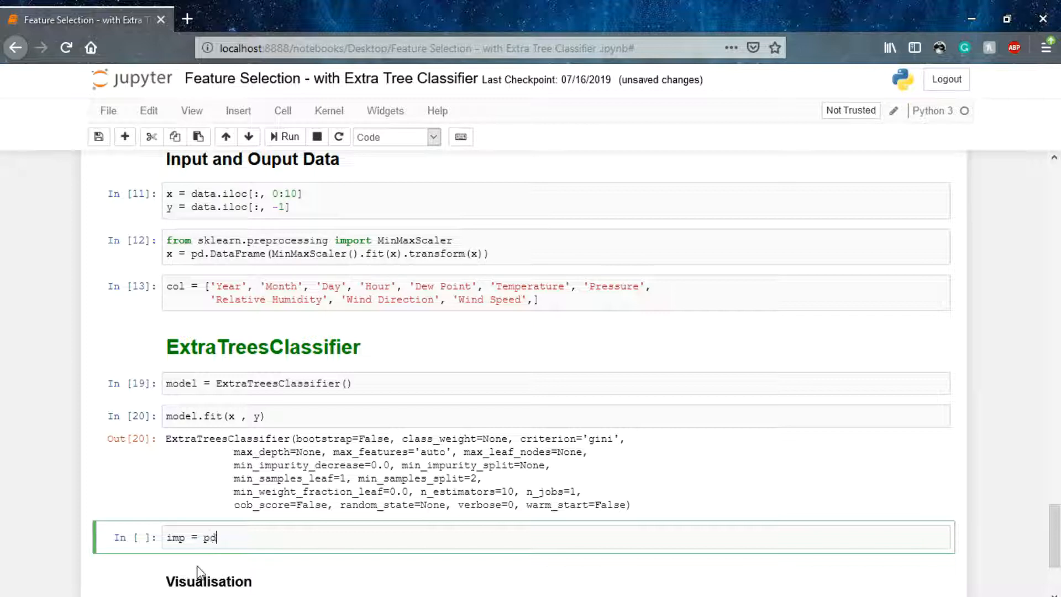
type(".Series")
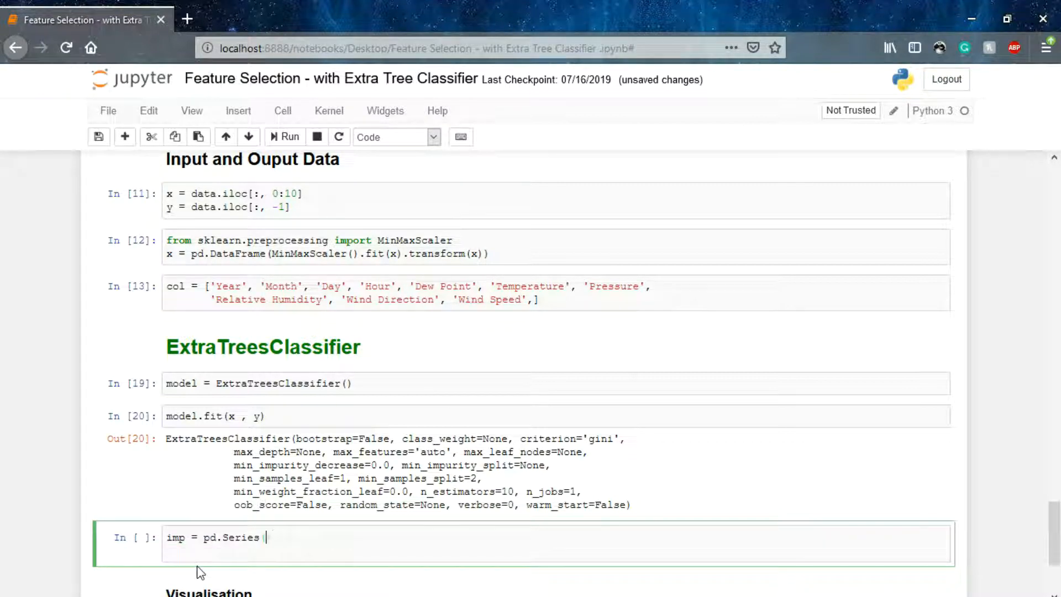
type("(model.")
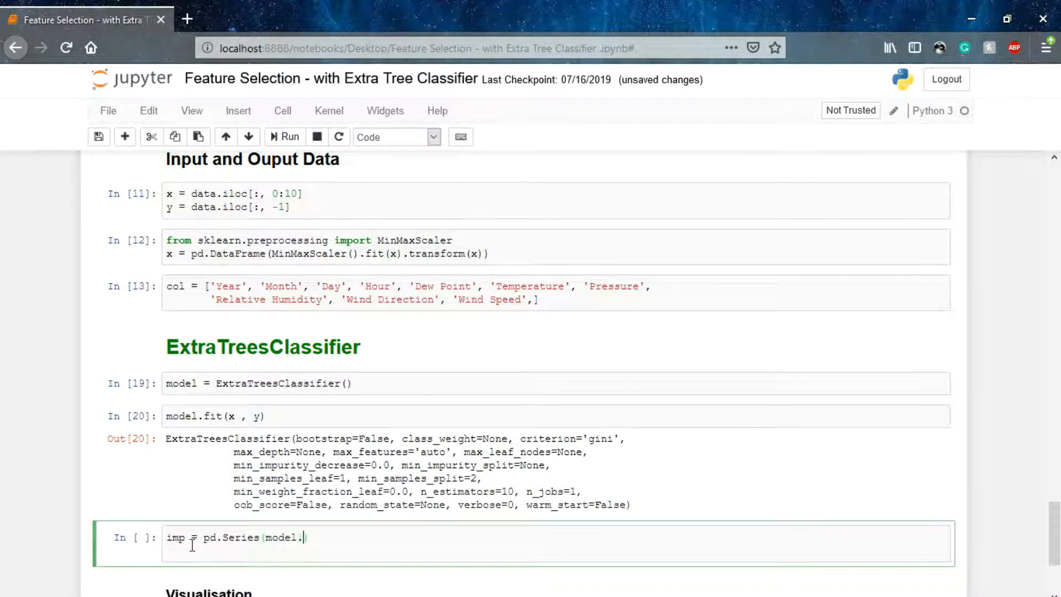
type("fea")
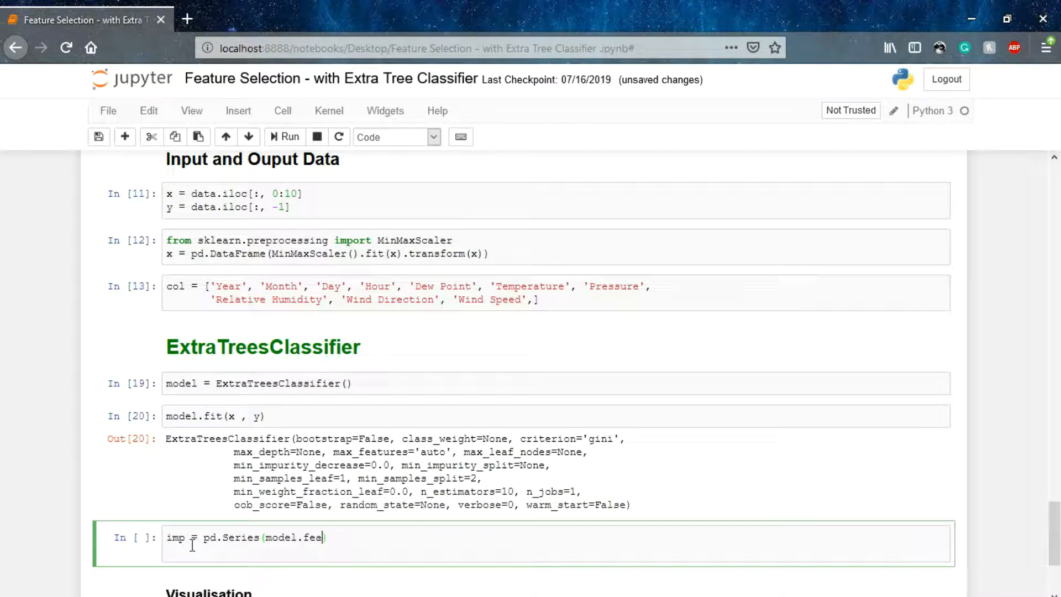
type("ture_importance_")
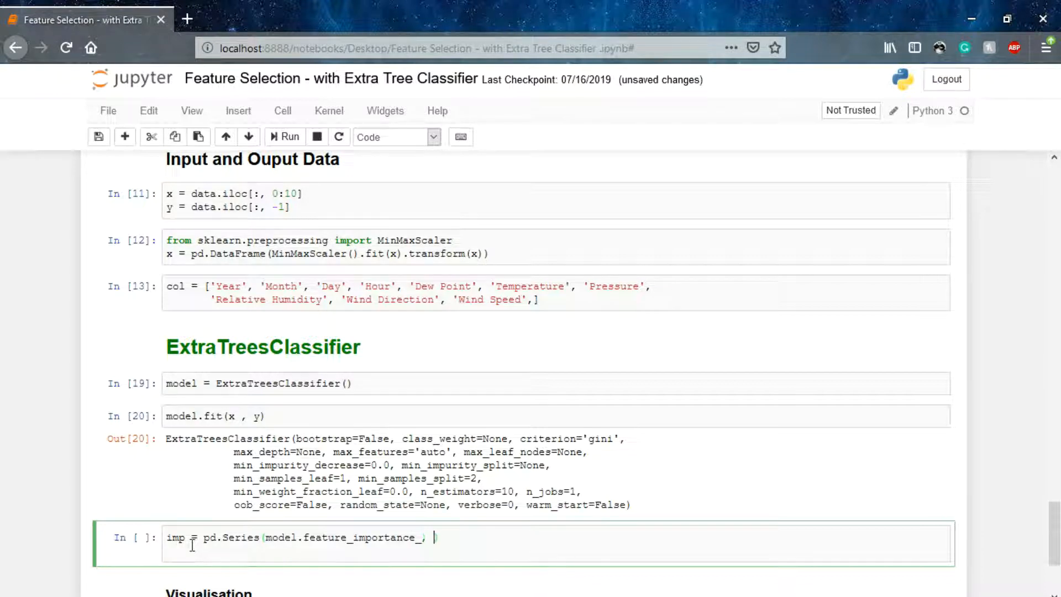
type(", index =")
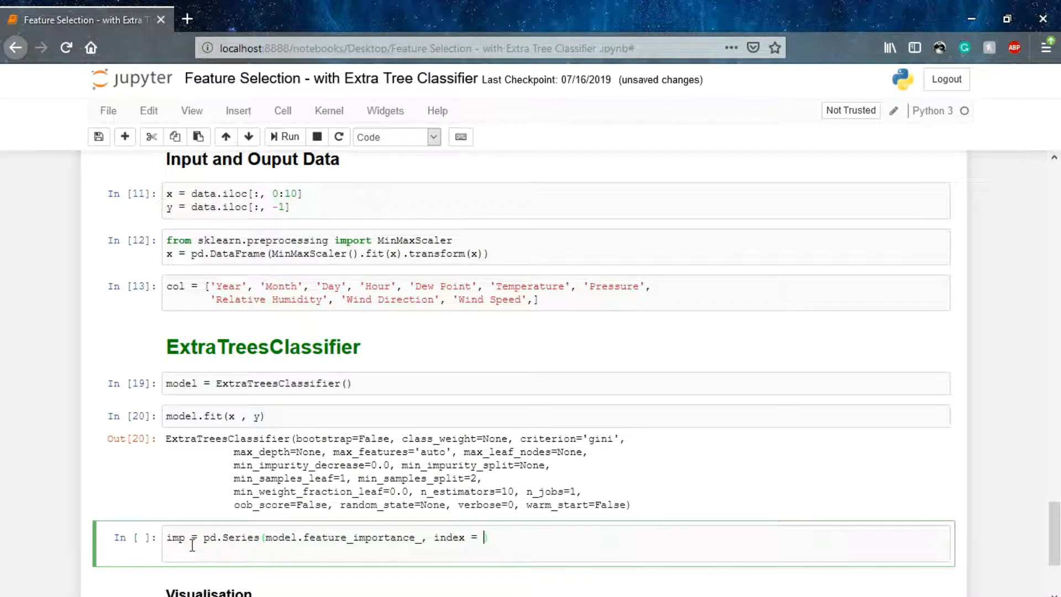
type("col")
type("imp")
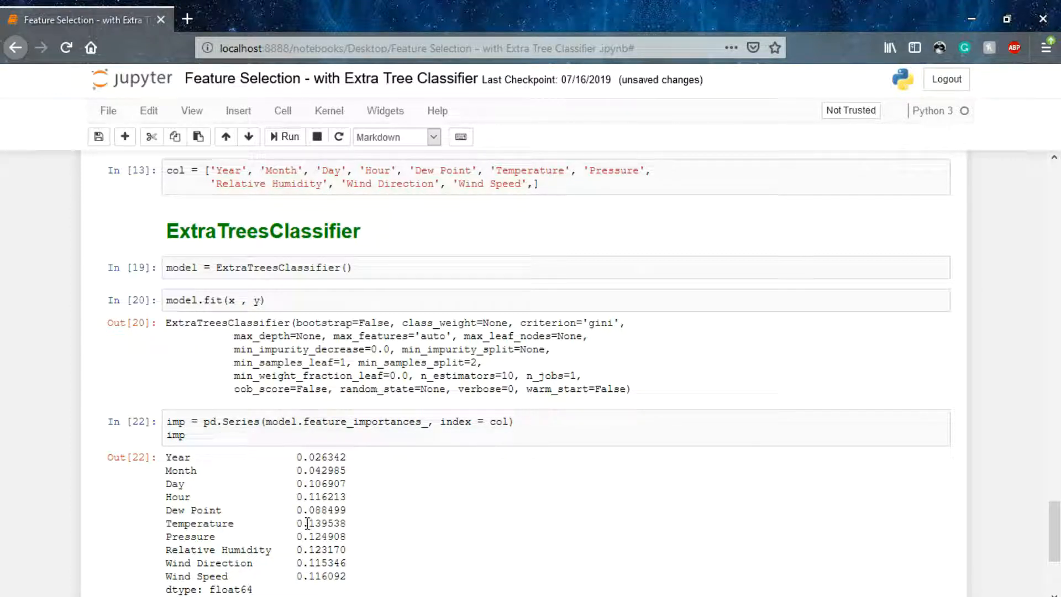
left_click(541, 428)
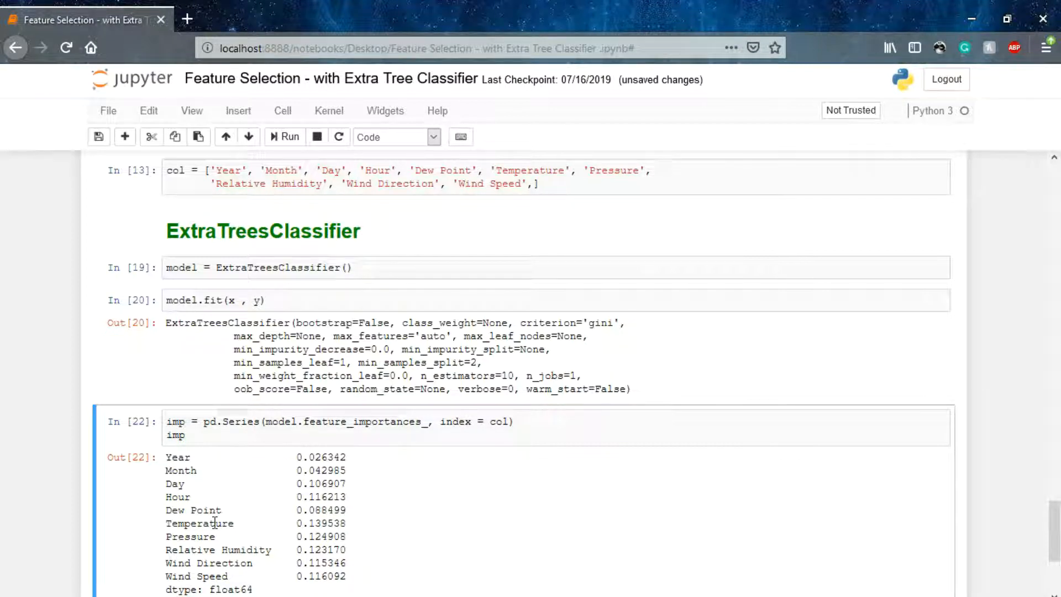
Under Visualisation, run imp.nlargest(5).plot(kind = 'bar') for the top five importances
scroll("down", 3)
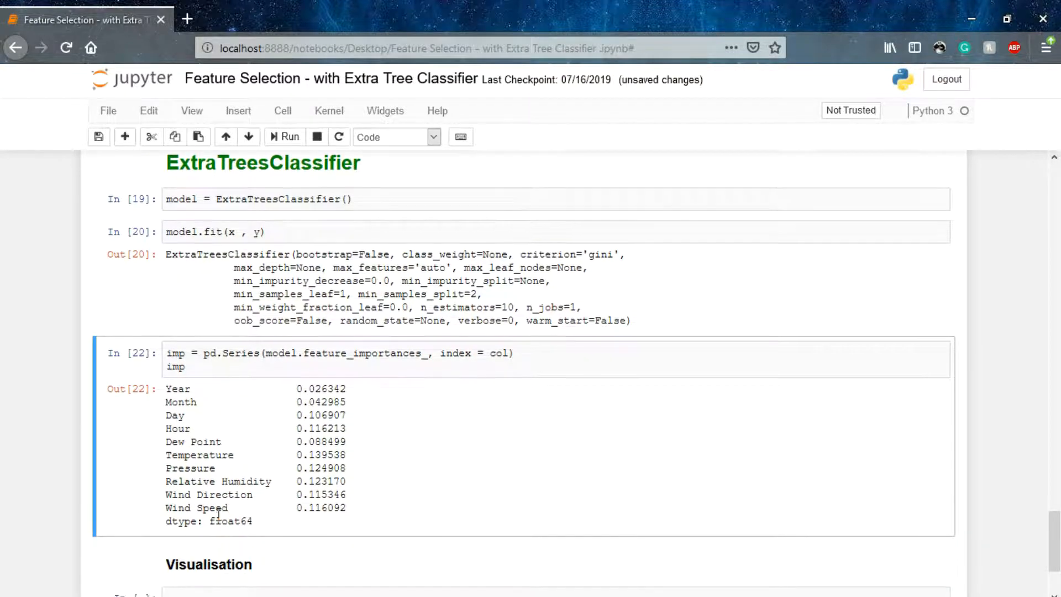
scroll("down", 3)
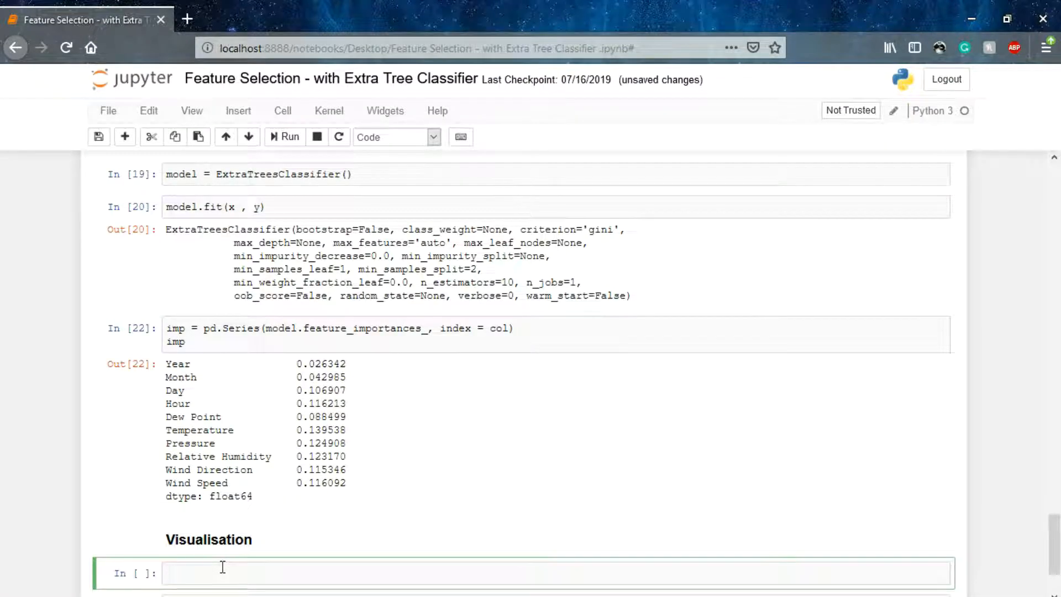
type("imp.")
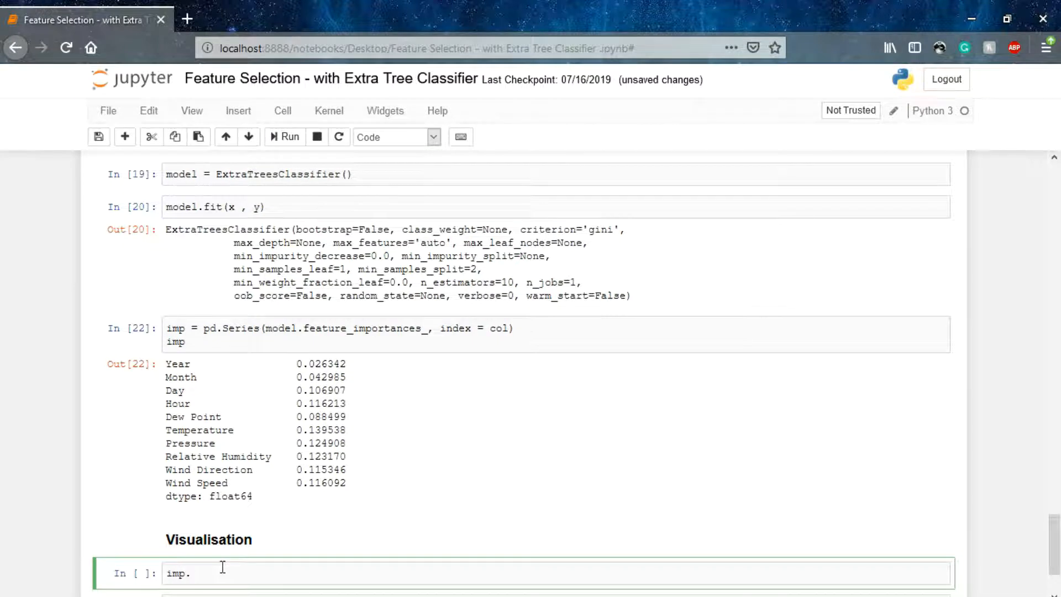
type("nleargest")
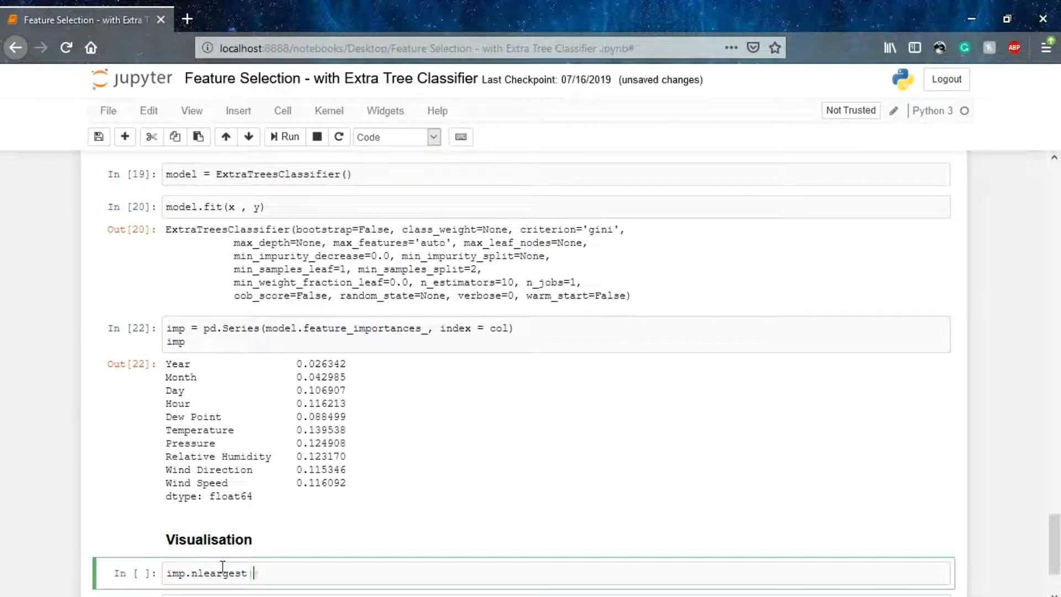
type("(5)")
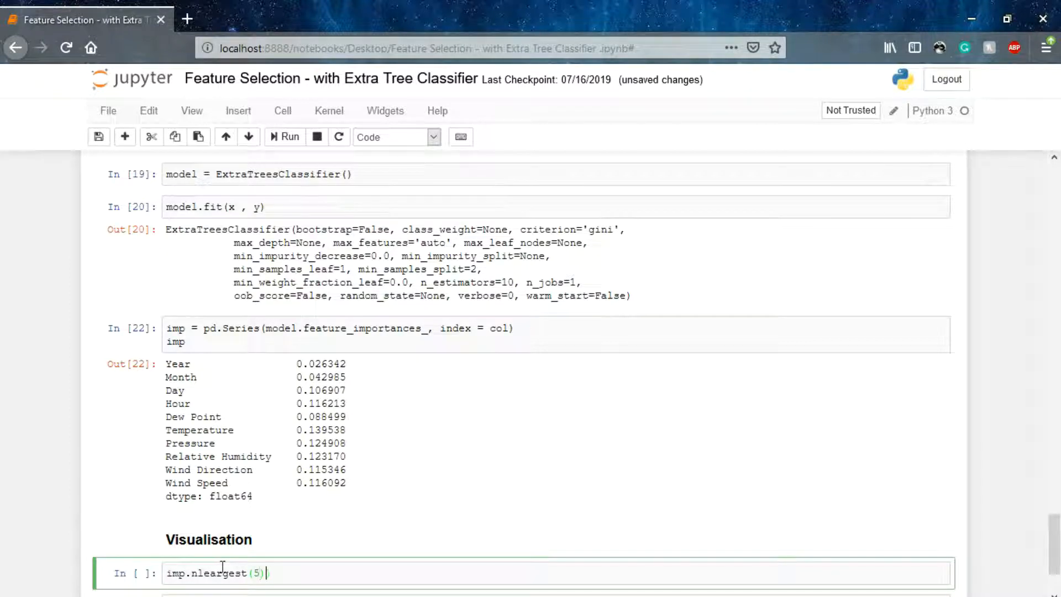
type(".plot()")
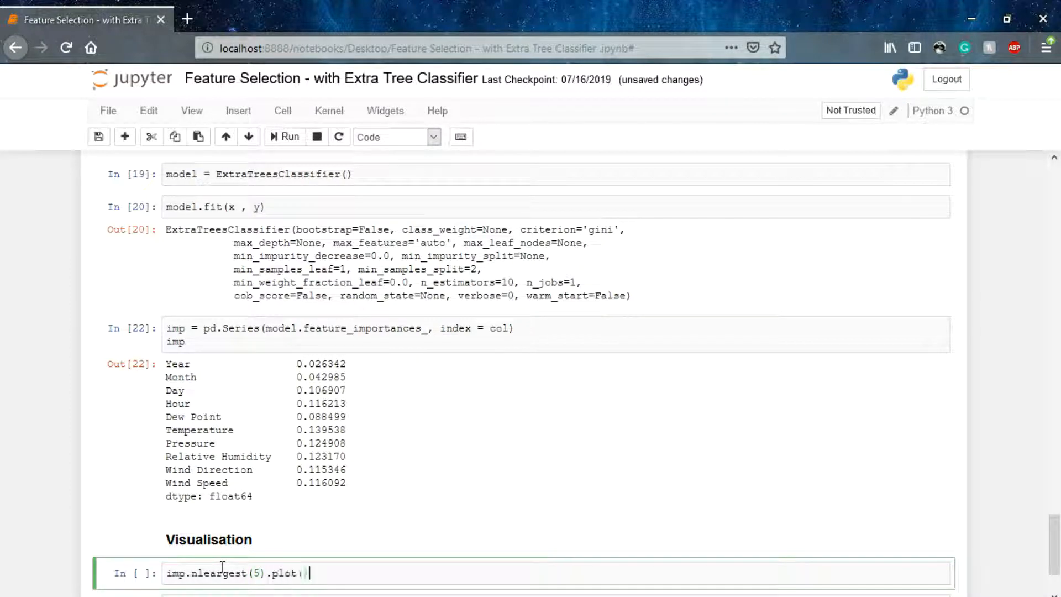
type("kind = 'bar")
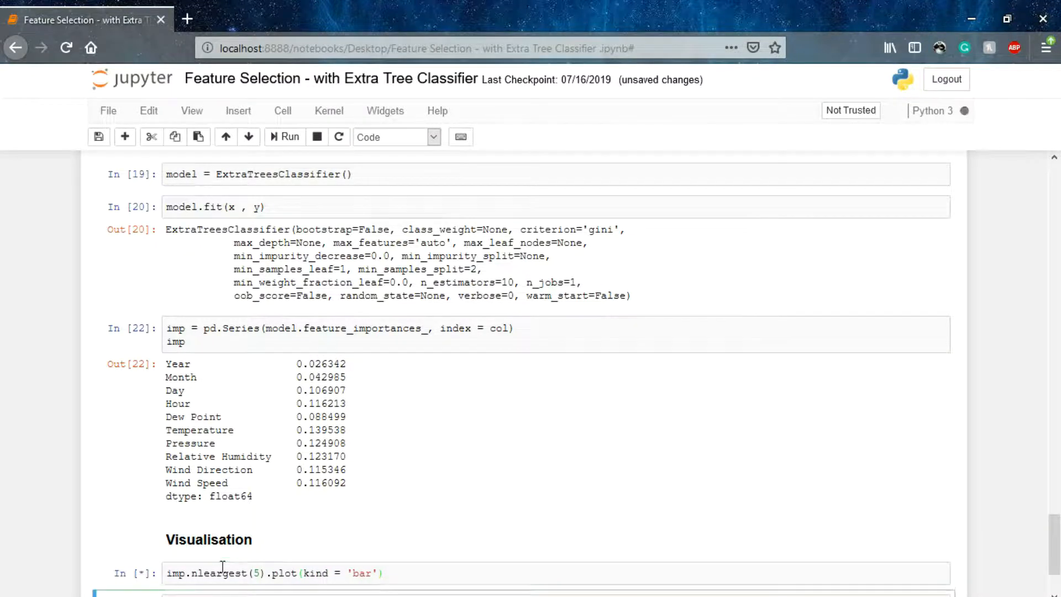
left_click(284, 137)
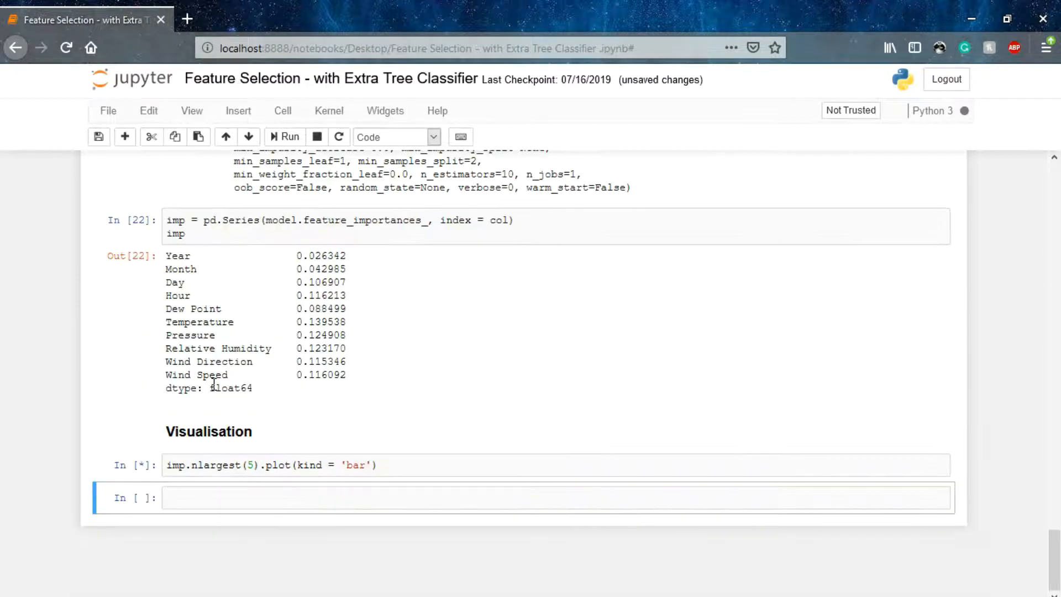
left_click(284, 137)
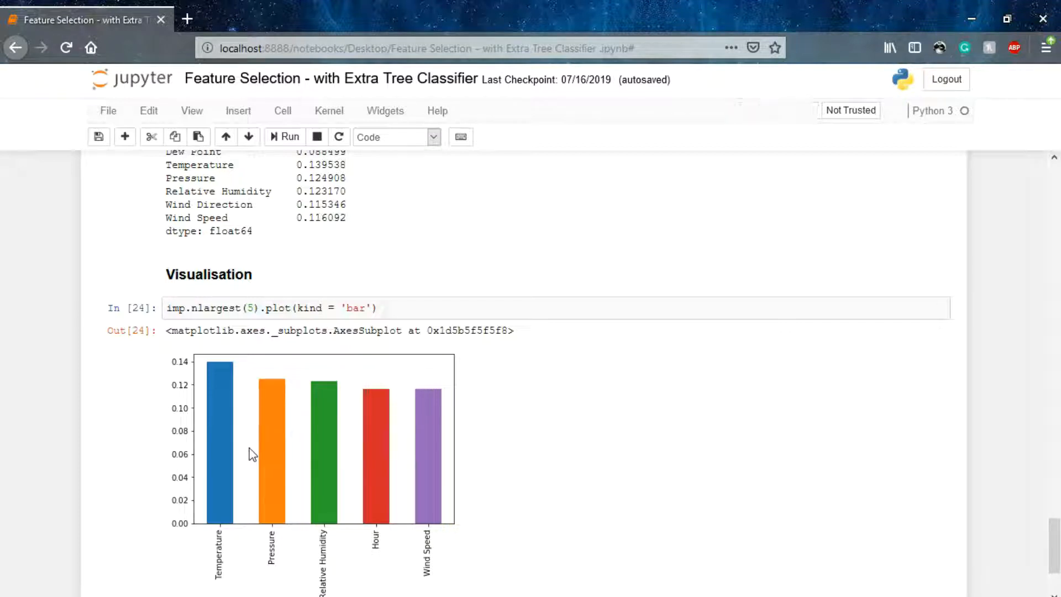
mouse_move(327, 483)
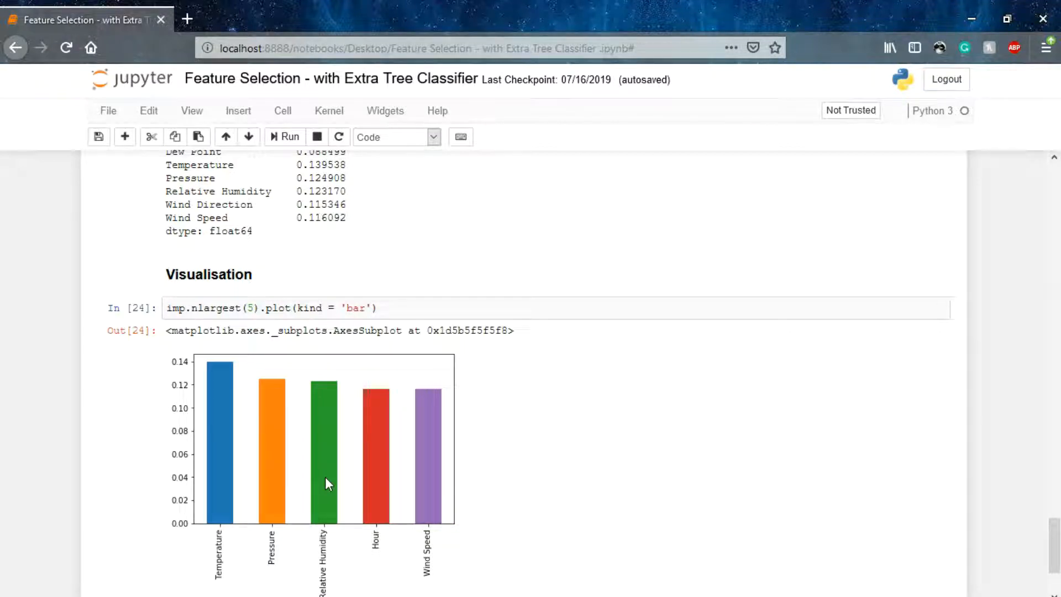
mouse_move(482, 508)
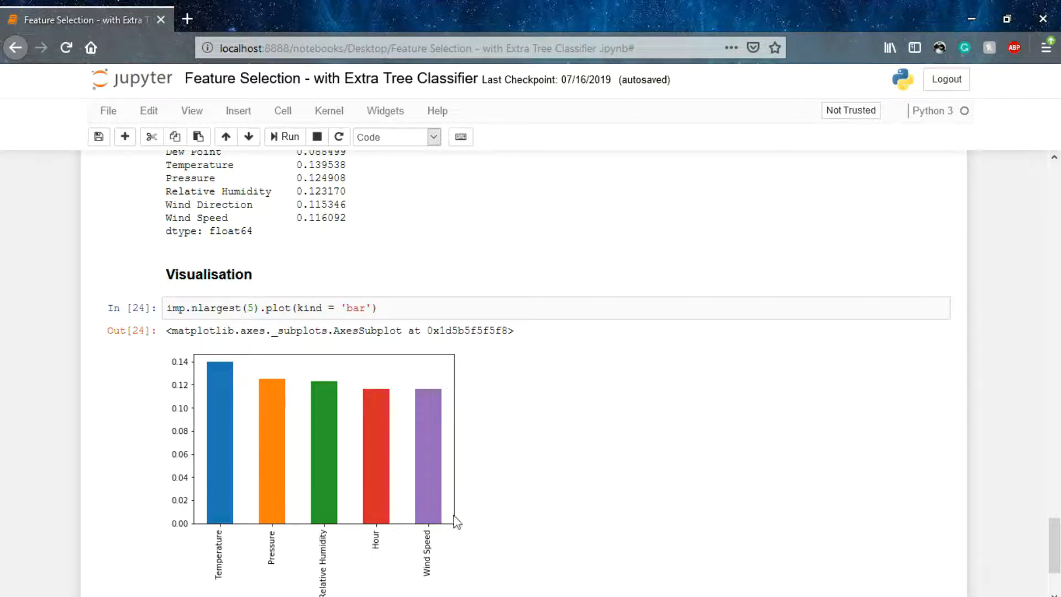
mouse_move(513, 542)
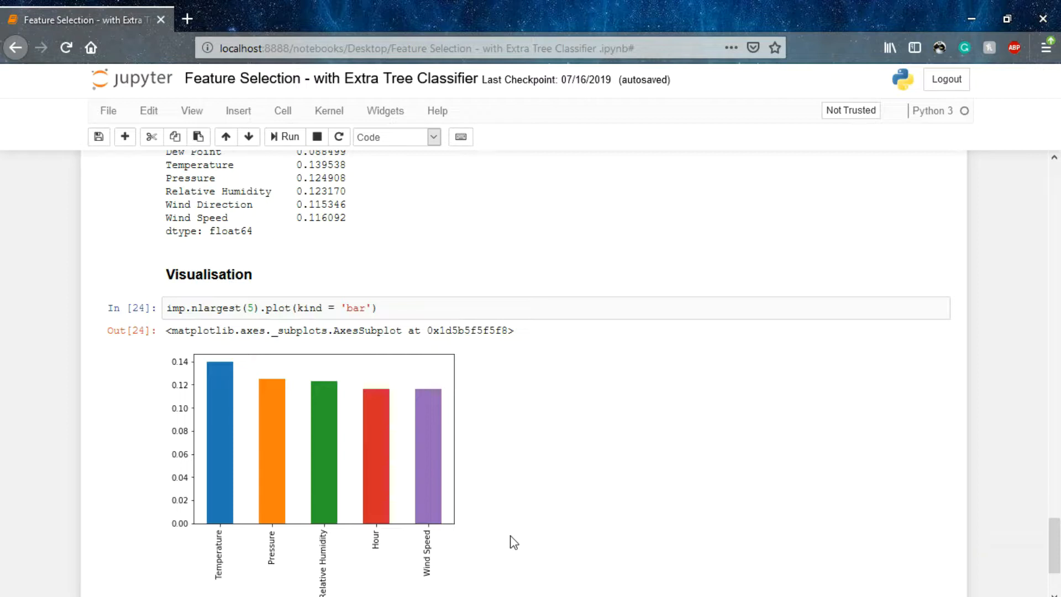
Review the five-feature bar chart and return to editing the plotting cell
left_click(255, 308)
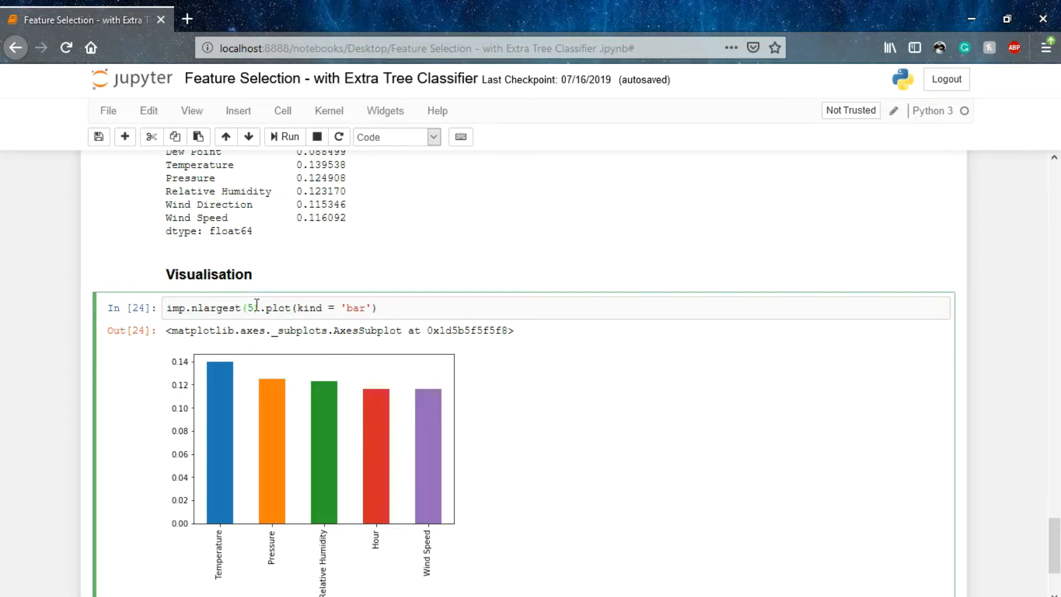